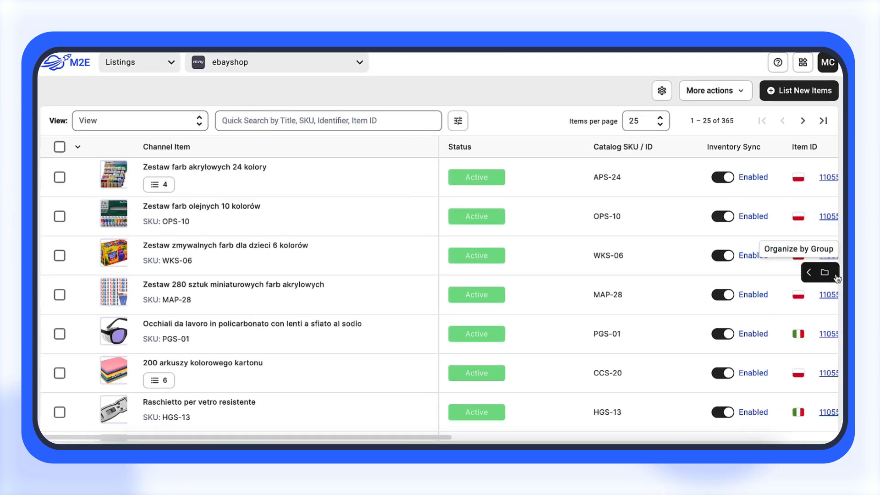
Narrow the eBay listings to the Italian tools group (135 items) and select all 25 on the page
click(824, 272)
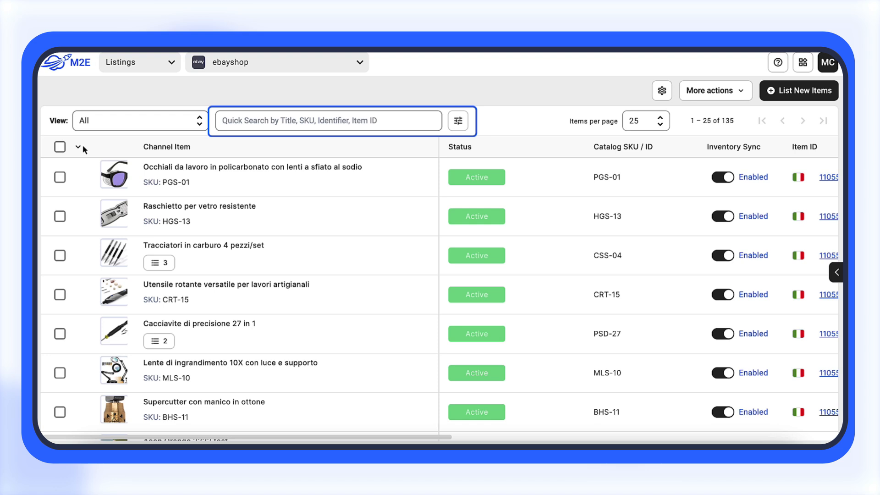
click(79, 147)
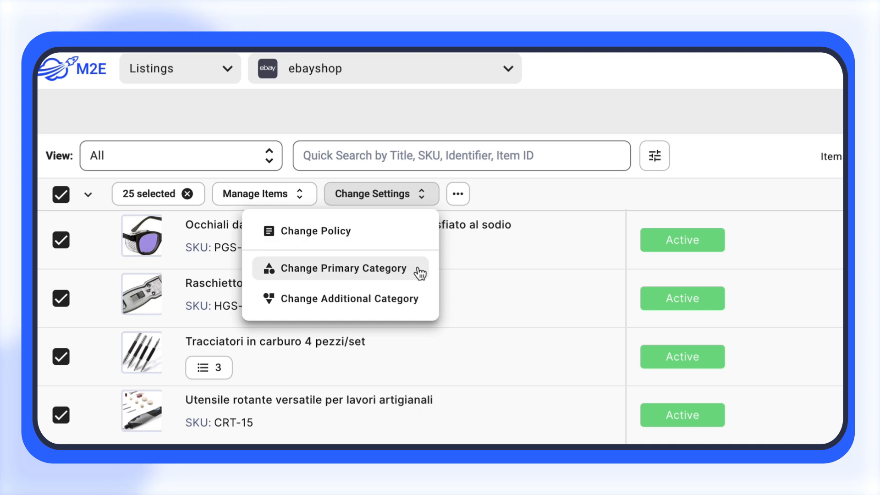
Start changing the selected listings' primary category to Attrezzi lavorazione del vetro and review its specifics
click(341, 268)
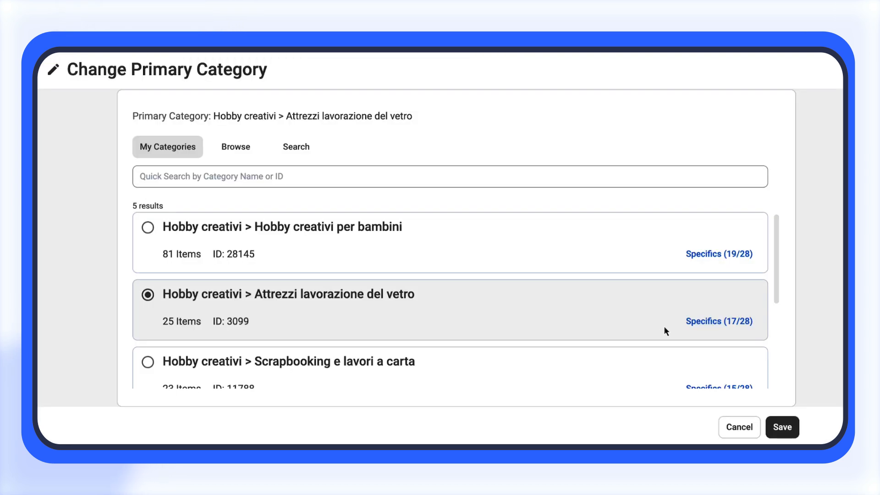
click(719, 321)
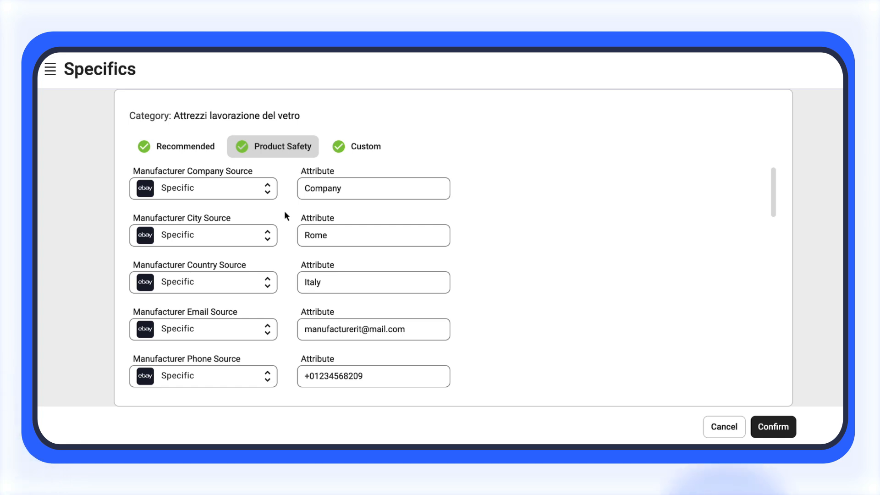
mouse_move(277, 204)
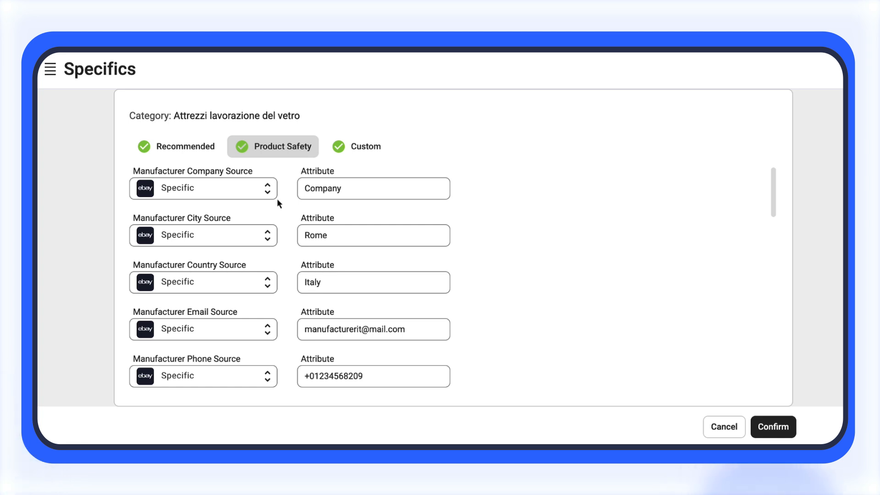
mouse_move(269, 194)
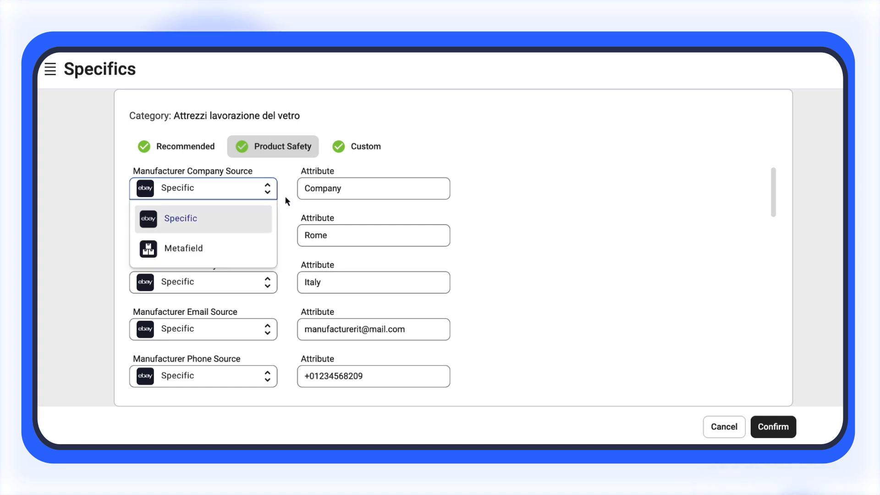
Keep eBay specifics as the manufacturer company source and confirm the Product Safety specifics
click(181, 218)
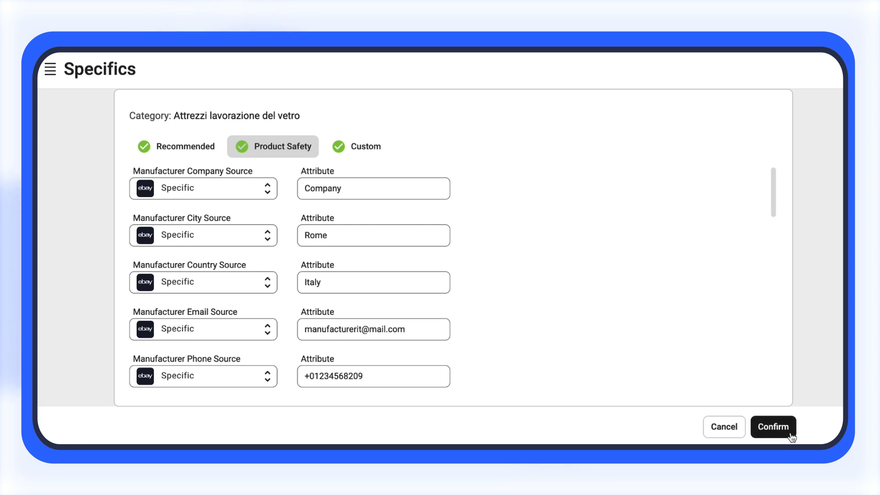
click(773, 426)
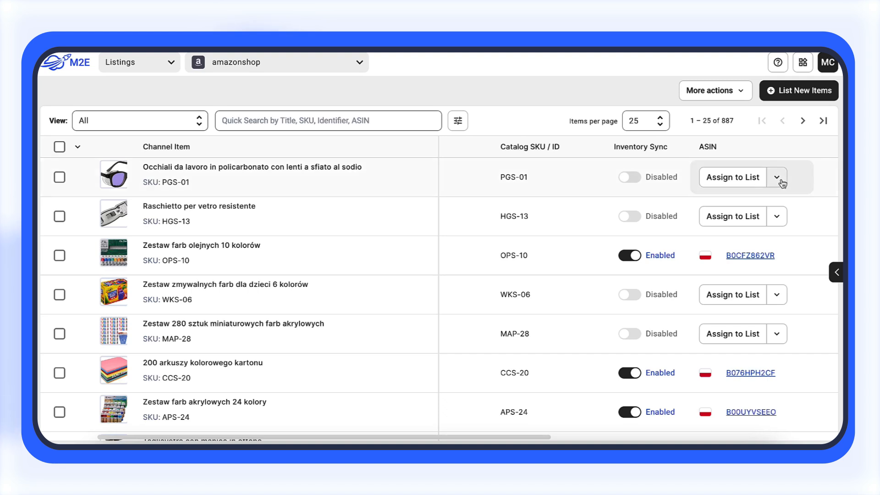
Create a new ASIN for the PGS-01 safety glasses with product type POTTERY_AND_GLASS
click(776, 177)
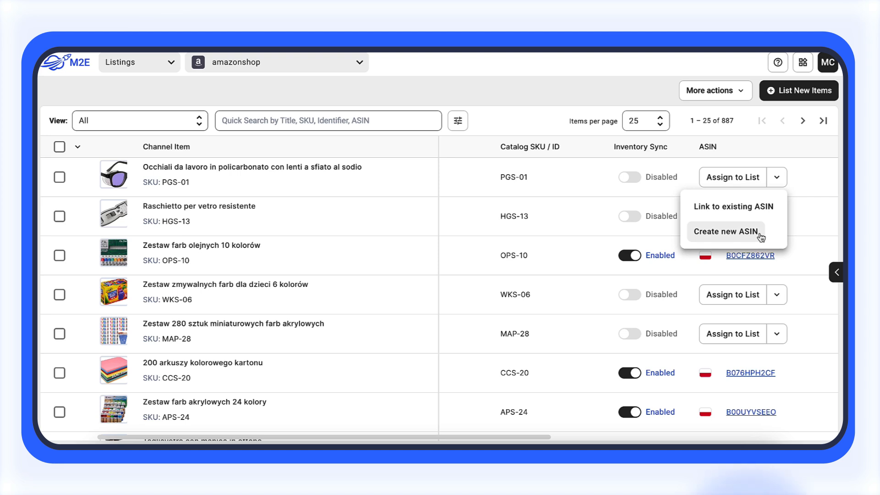
click(725, 231)
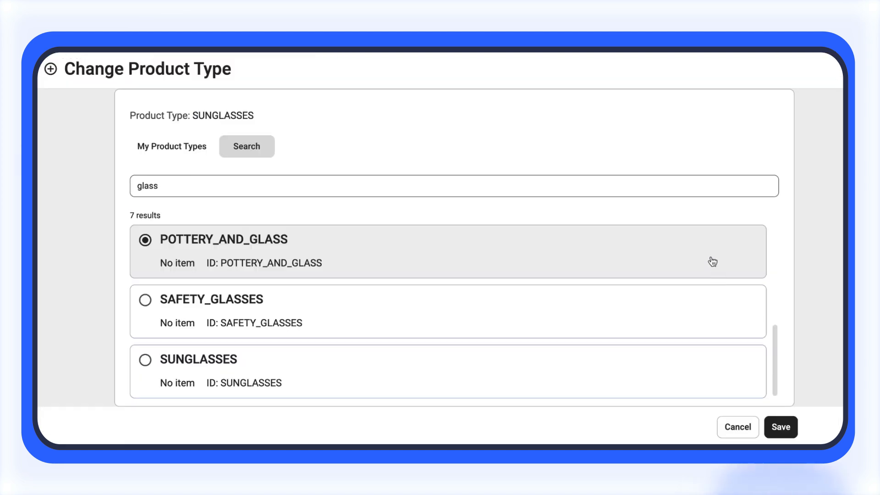
click(780, 427)
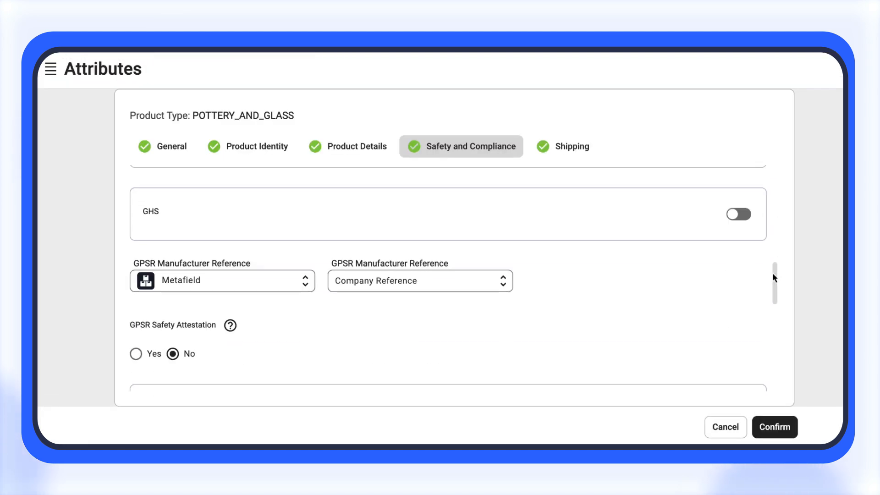